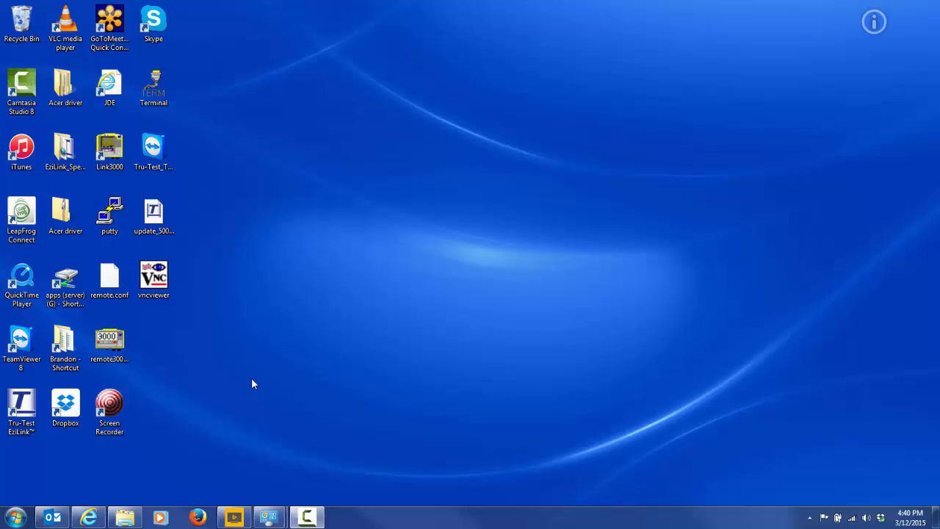
Launch Tru-Test EziLink from its desktop shortcut so it connects to the XR5000.
left_click(20, 405)
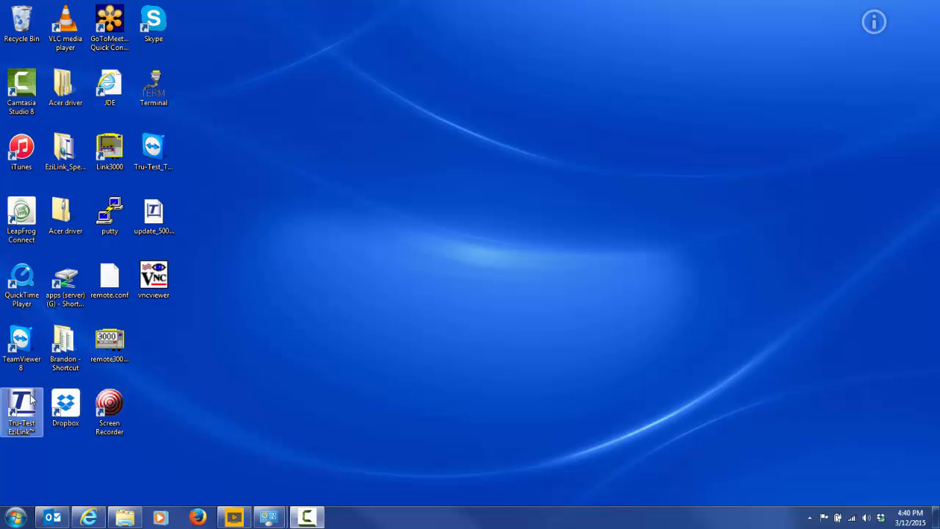
double_click(21, 409)
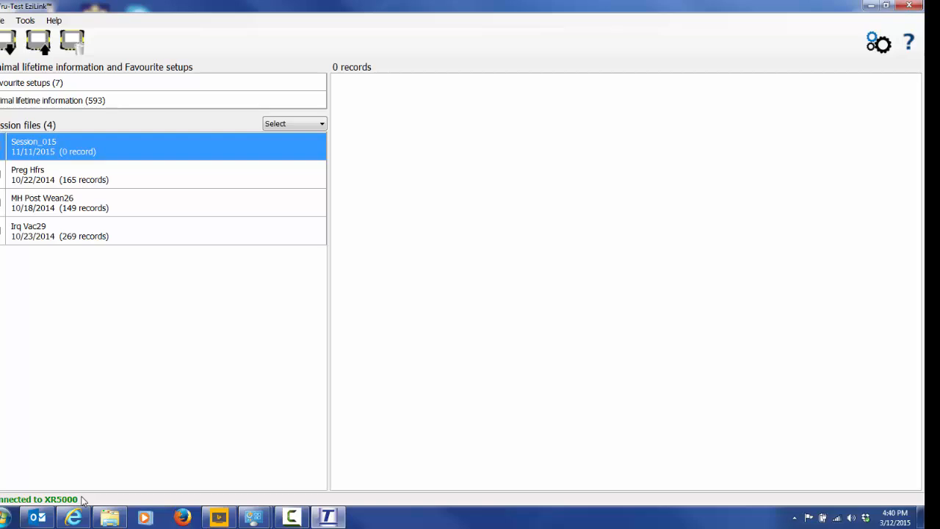
Show the Tools menu with its options and updates choices.
left_click(39, 20)
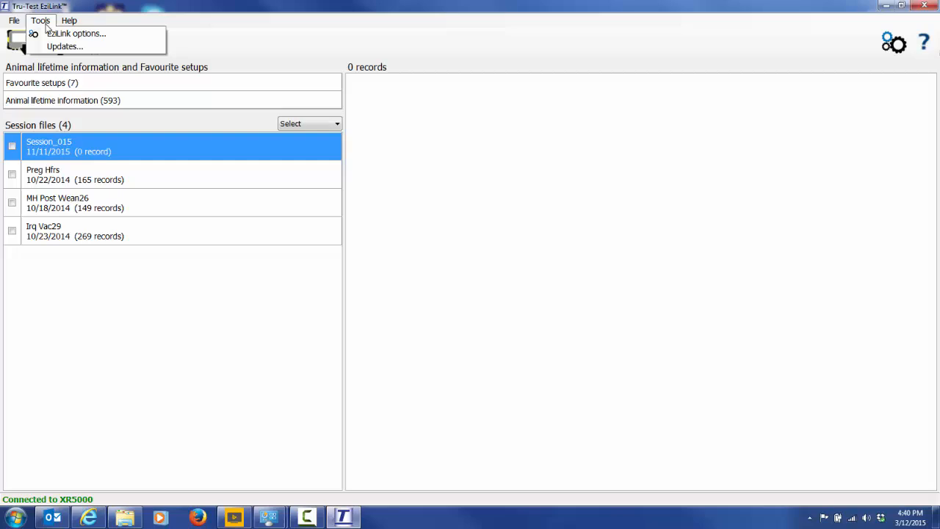
mouse_move(65, 45)
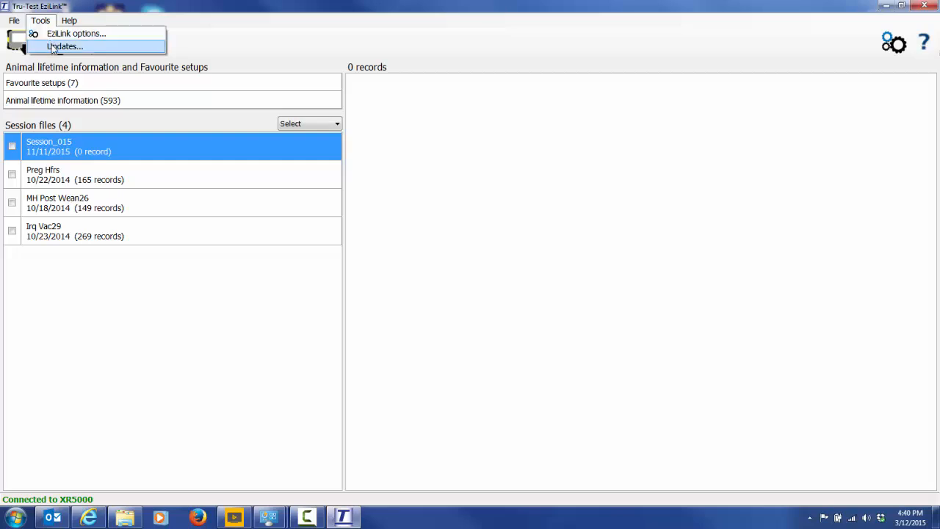
Bring up the Updates dialog for software and device firmware updates.
left_click(65, 45)
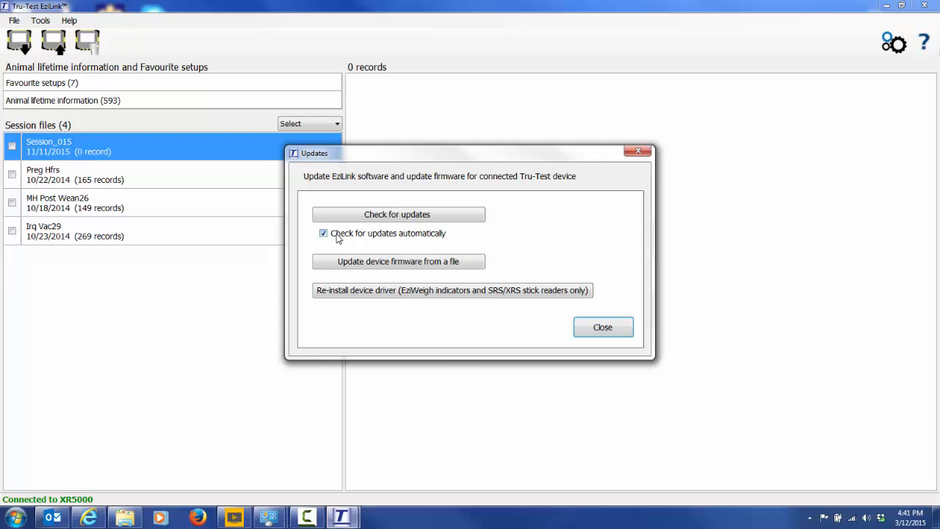
mouse_move(327, 263)
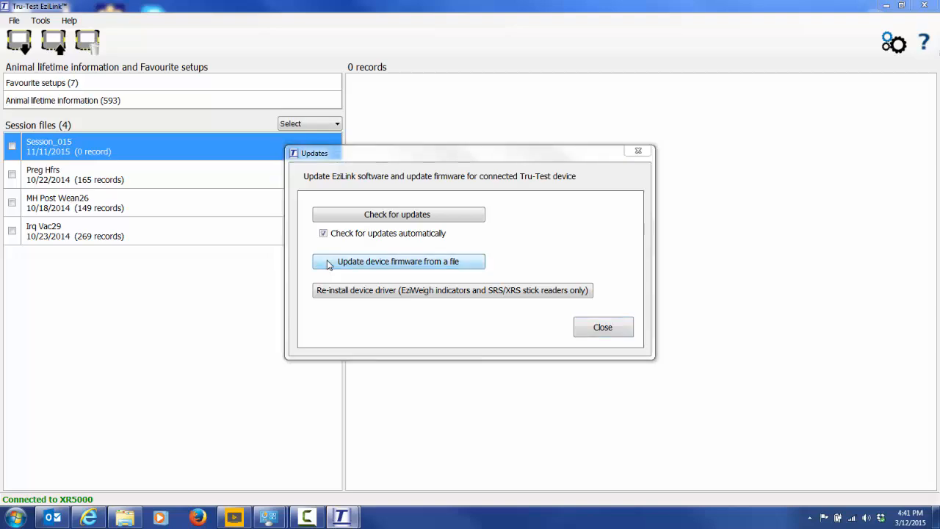
Update device firmware from the desktop file update_5000_1.3.1.7493.
left_click(398, 261)
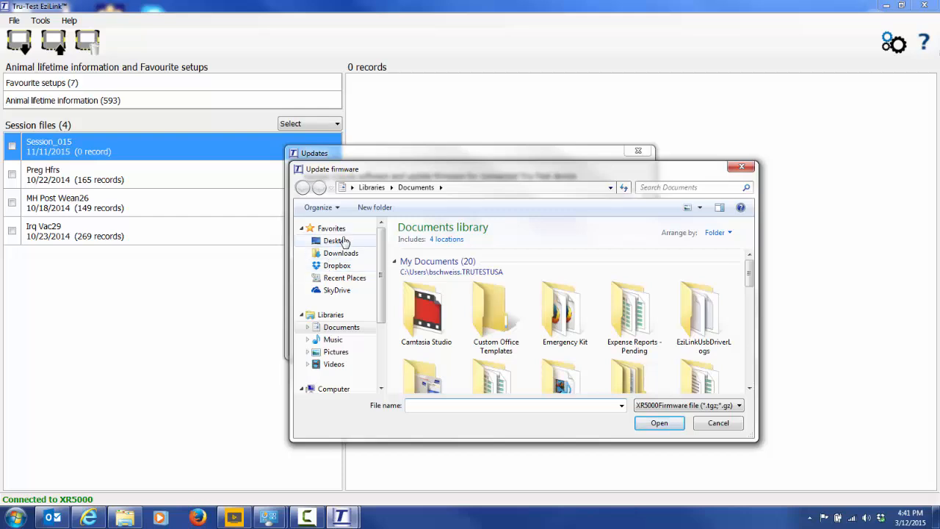
left_click(335, 241)
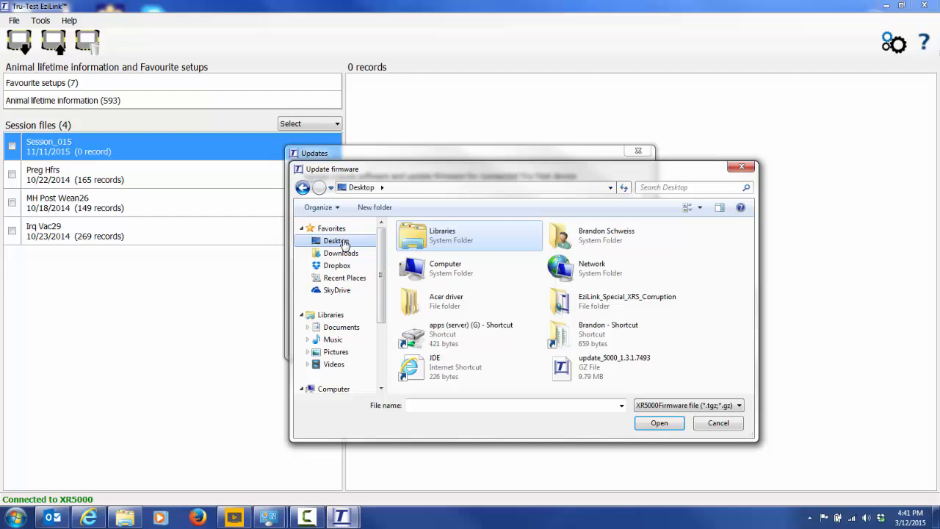
mouse_move(585, 367)
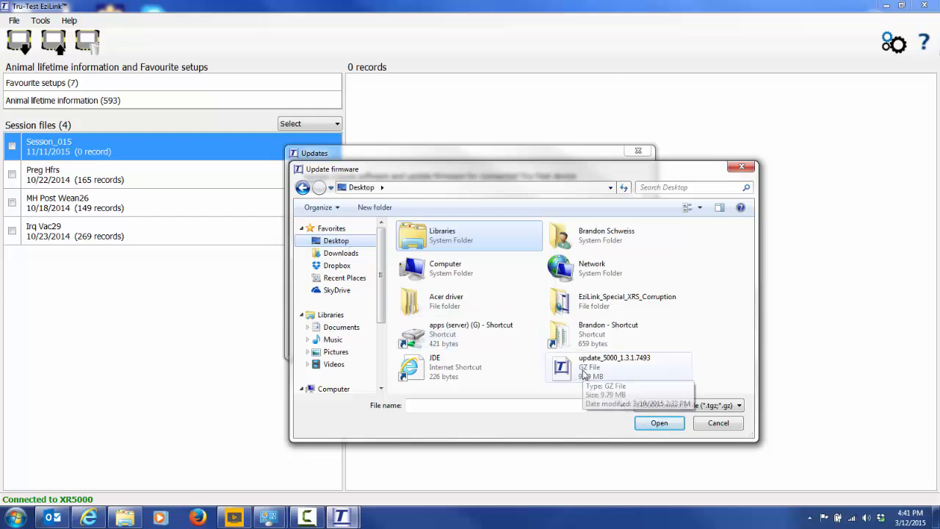
left_click(614, 368)
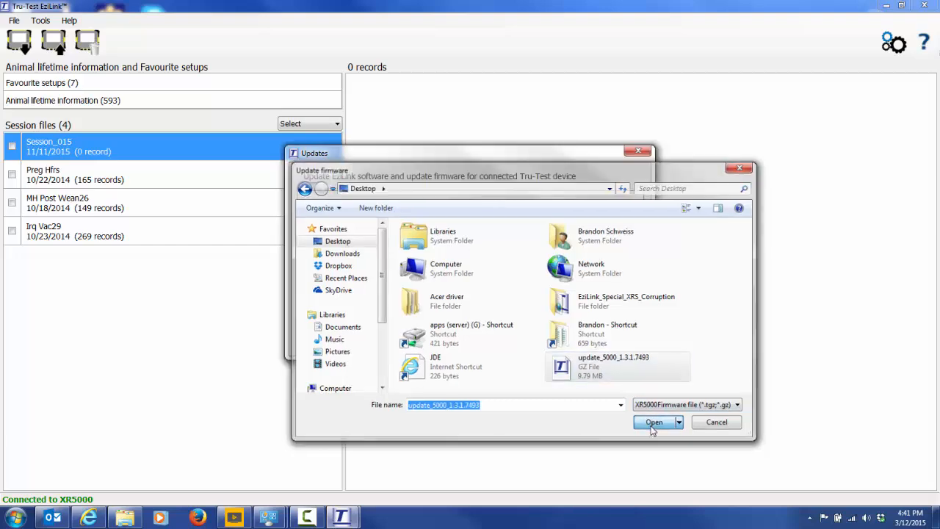
left_click(653, 421)
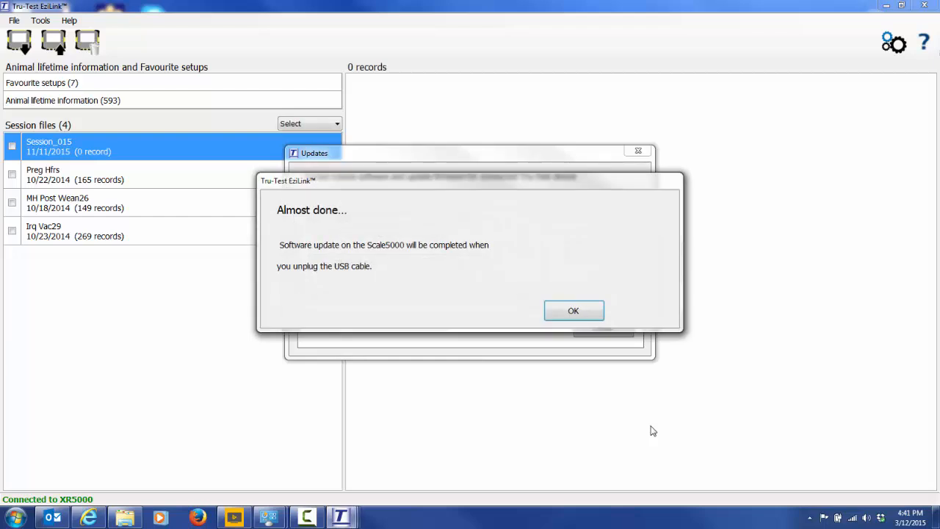
mouse_move(643, 411)
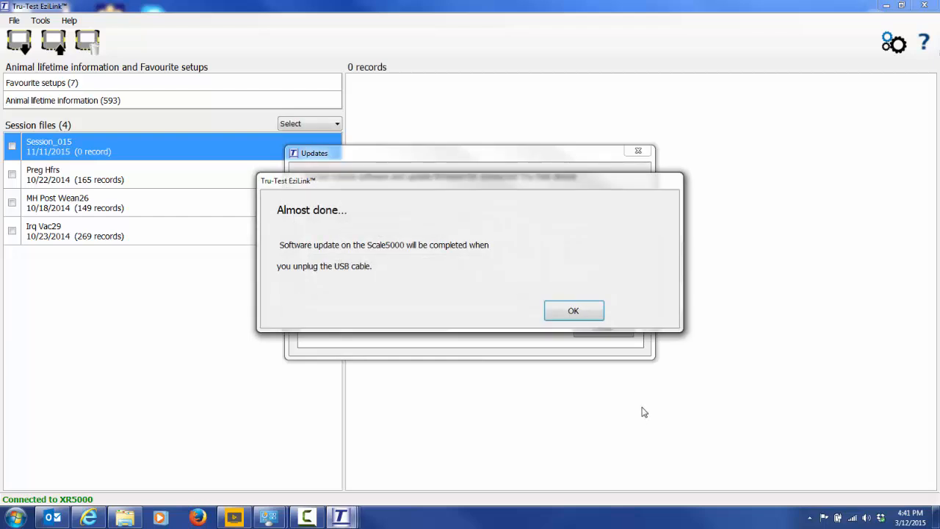
mouse_move(606, 329)
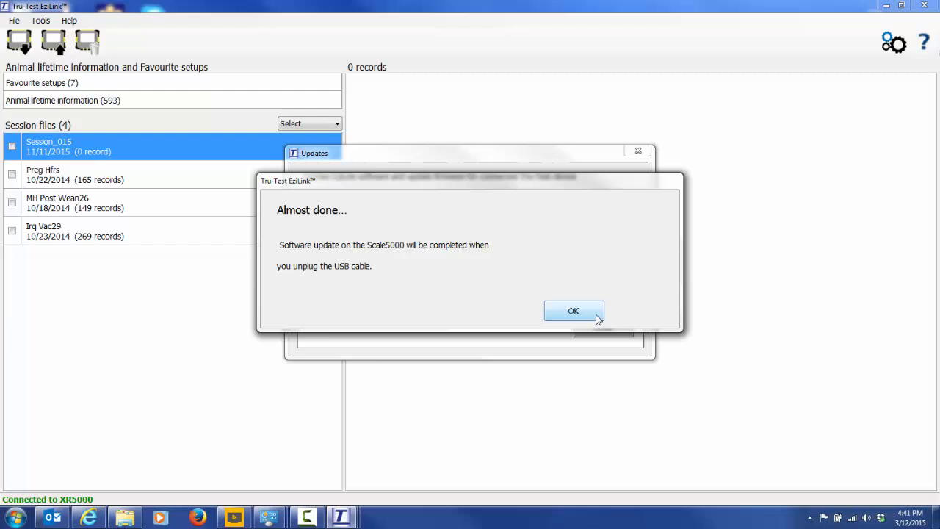
Acknowledge the unplug notice and success message, then close the Updates dialog.
left_click(574, 311)
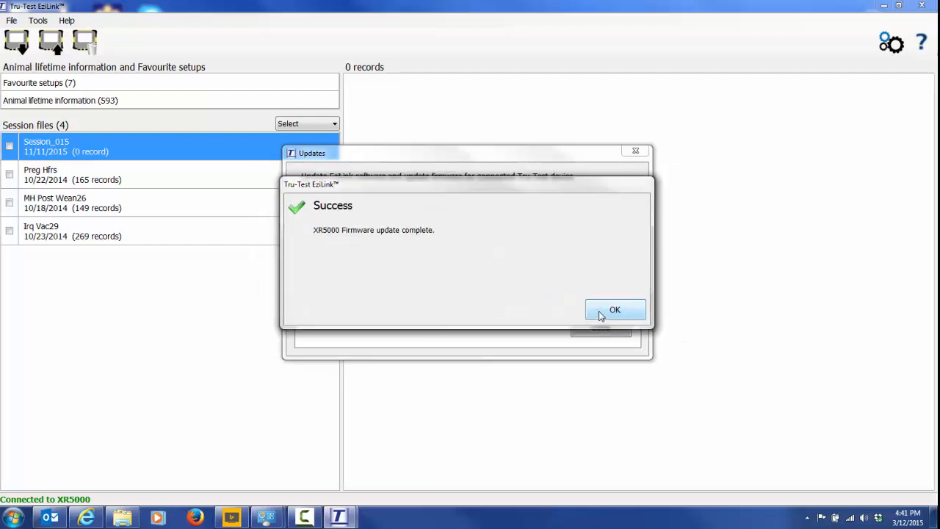
left_click(615, 309)
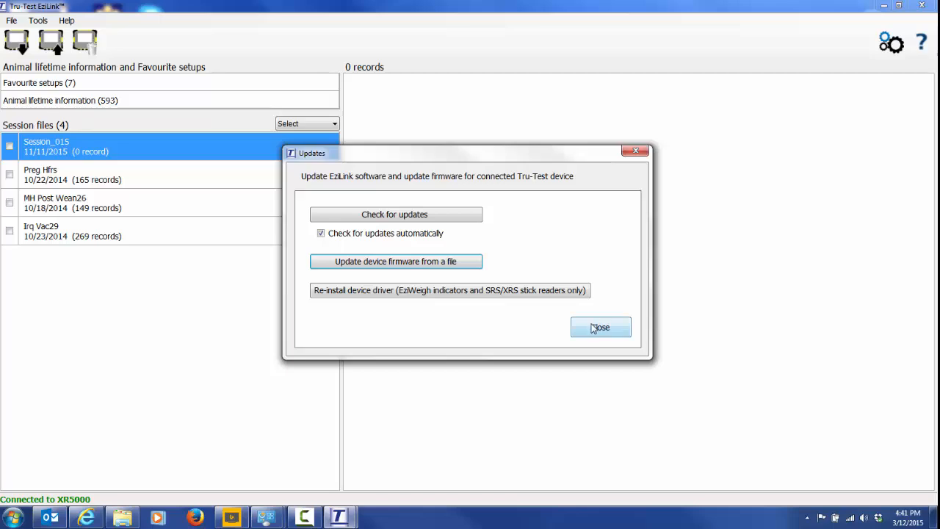
left_click(599, 326)
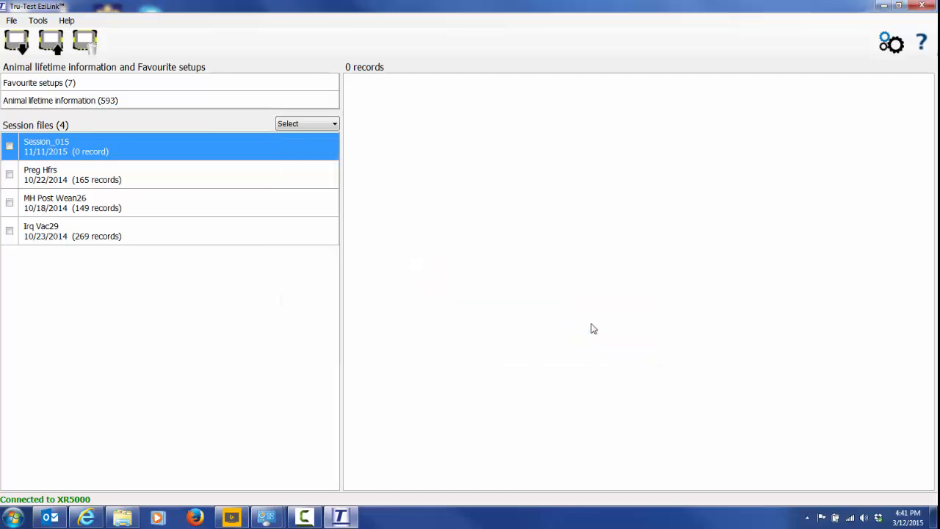